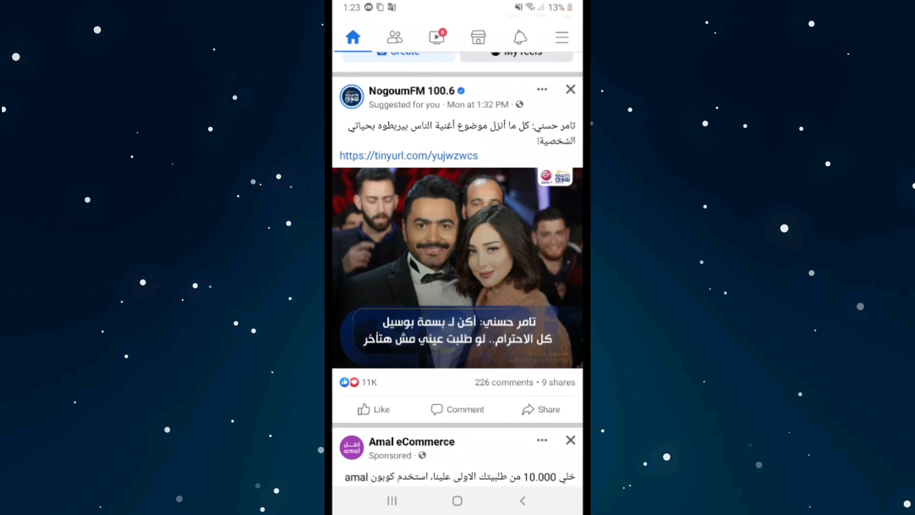
- Scroll down the news feed before opening the main menu
{"action": "scroll", "scroll_direction": "down", "scroll_amount": 3}
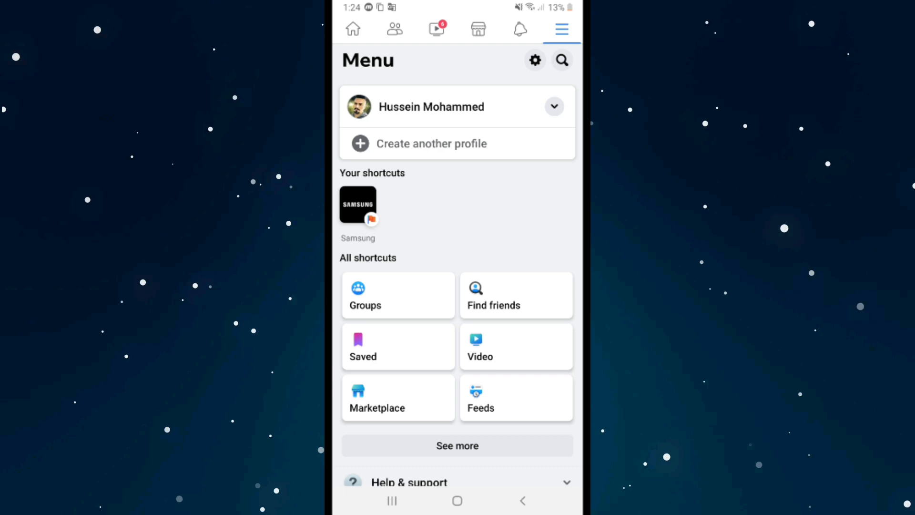
- Switch from the main profile to the additional profile 'Hs' via the profile switcher
{"action": "left_click", "coordinate": [553, 106]}
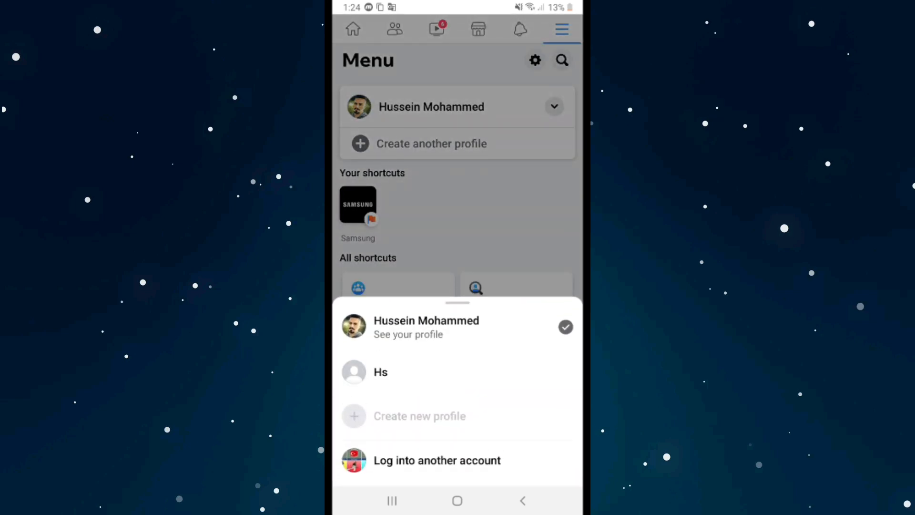
{"action": "left_click", "coordinate": [381, 372]}
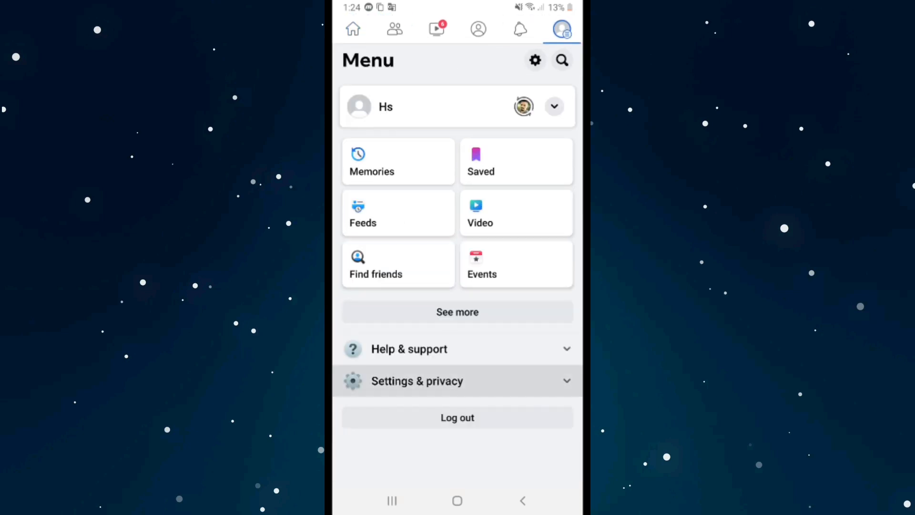
- Go through Accounts Center to its Personal details page
{"action": "left_click", "coordinate": [417, 381]}
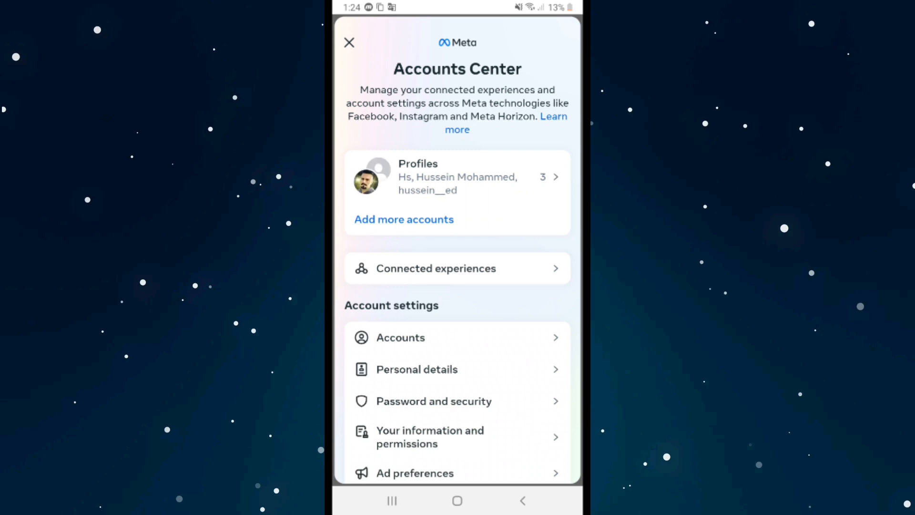
{"action": "scroll", "scroll_direction": "down", "scroll_amount": 3}
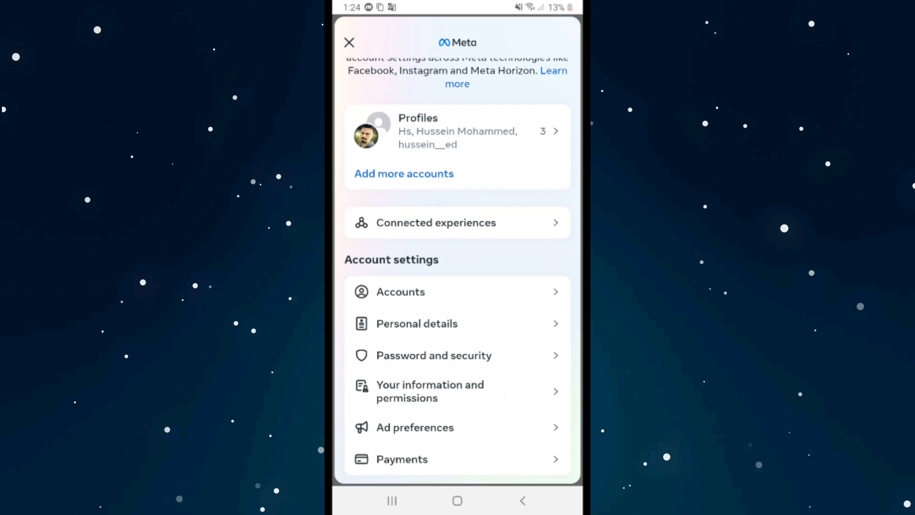
{"action": "left_click", "coordinate": [416, 323]}
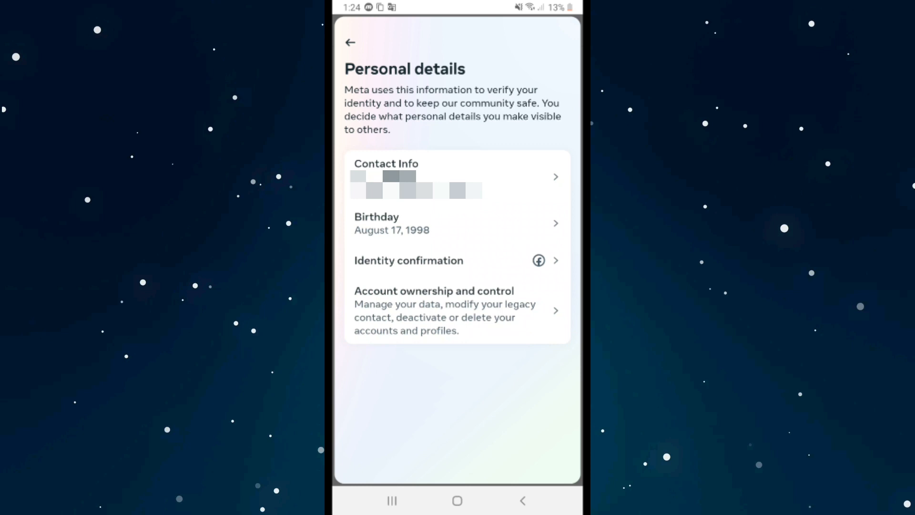
- Open Account ownership and control, then Deactivation or deletion
{"action": "left_click", "coordinate": [434, 310]}
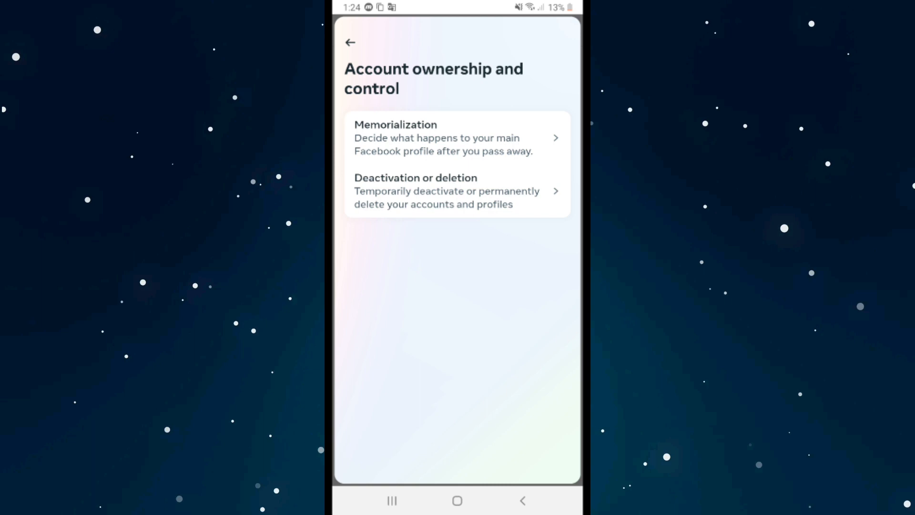
{"action": "left_click", "coordinate": [415, 191]}
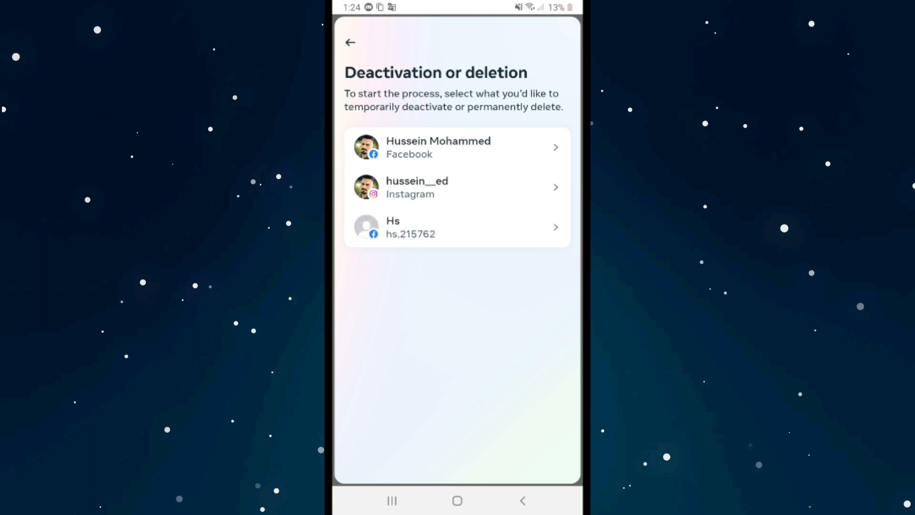
- Choose 'Delete additional Facebook profile' for Hs and continue
{"action": "left_click", "coordinate": [457, 147]}
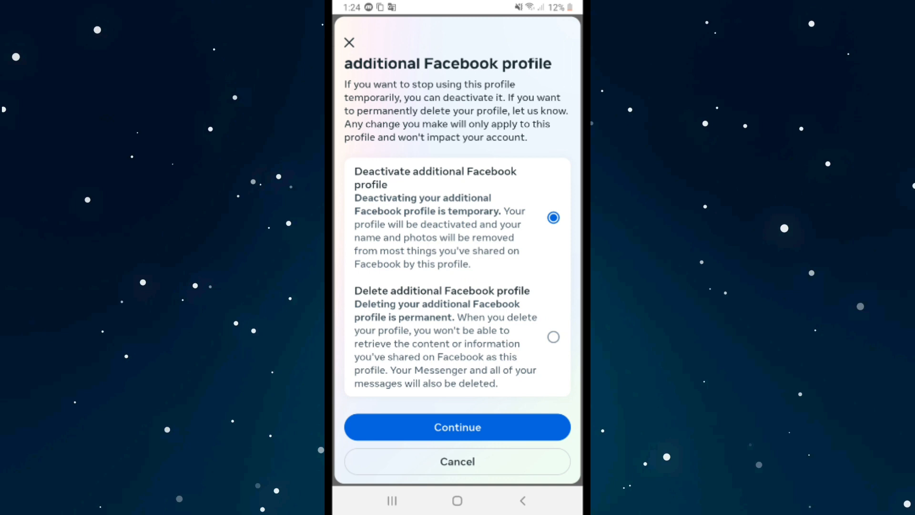
{"action": "left_click", "coordinate": [553, 338]}
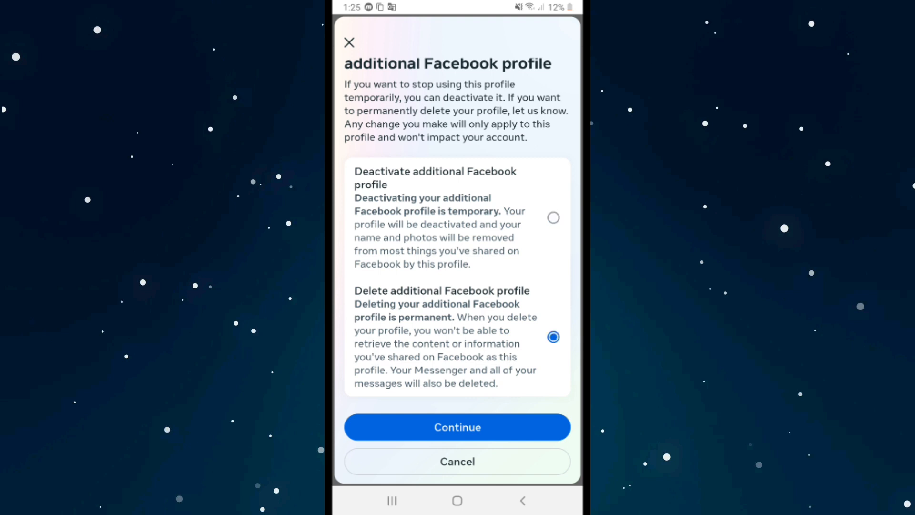
{"action": "left_click", "coordinate": [457, 427]}
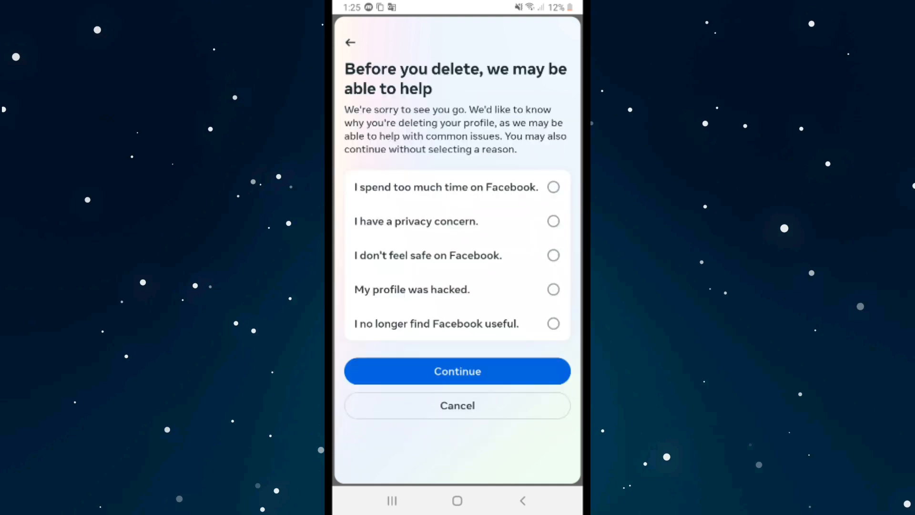
- Select 'I have a privacy concern' and continue past the privacy suggestions
{"action": "left_click", "coordinate": [553, 221]}
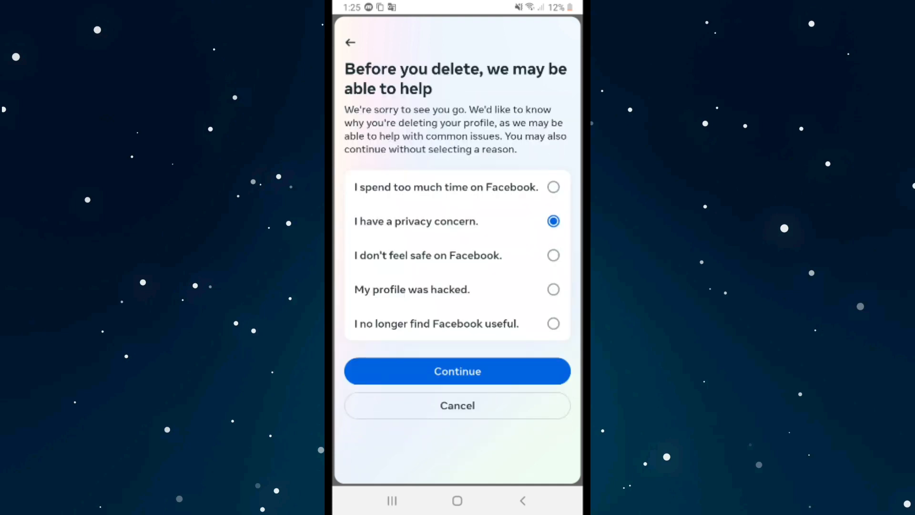
{"action": "left_click", "coordinate": [457, 372]}
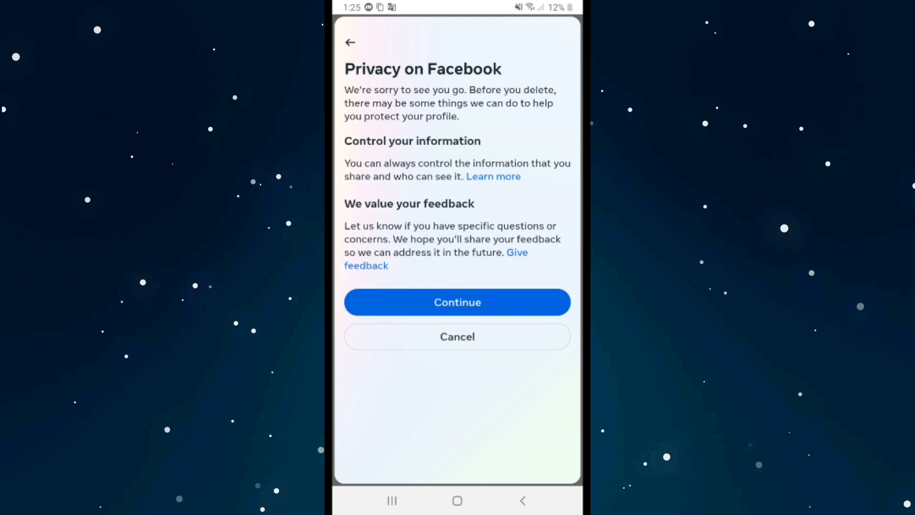
{"action": "left_click", "coordinate": [457, 302]}
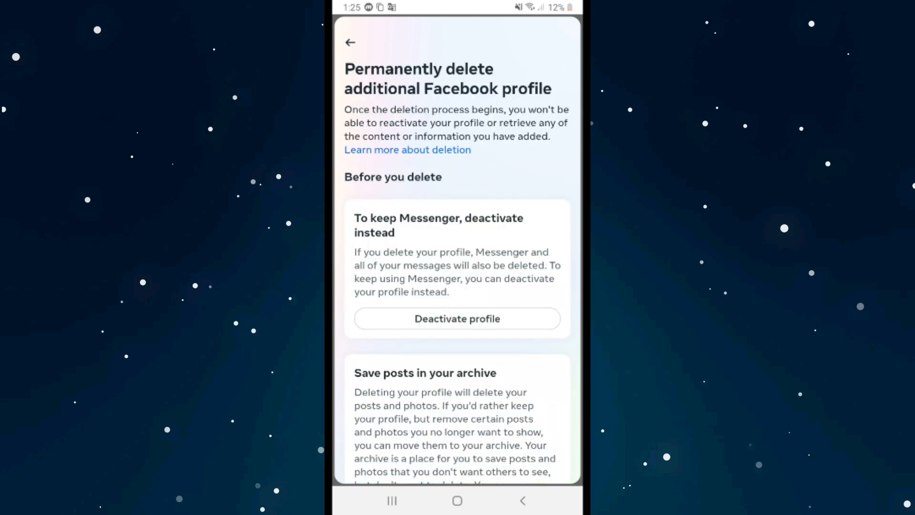
- Confirm permanent deletion of Hs and select the password re-entry field
{"action": "scroll", "scroll_direction": "down", "scroll_amount": 3}
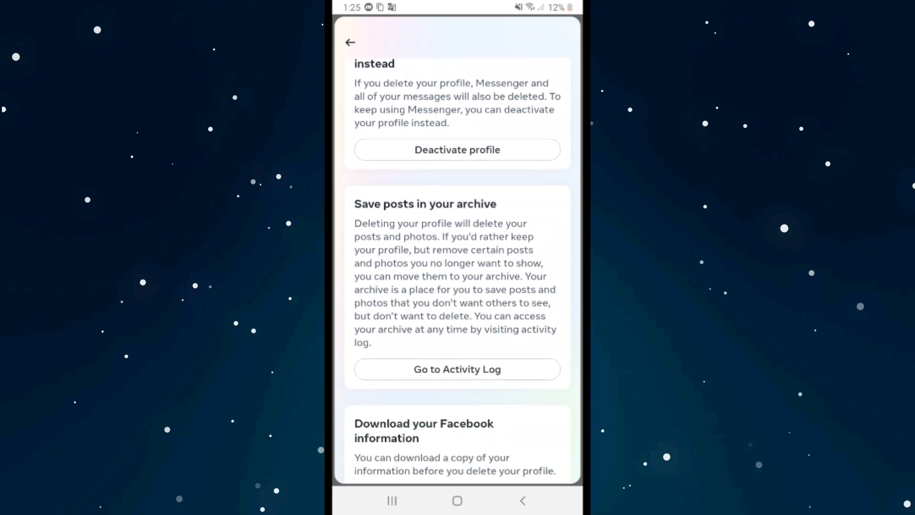
{"action": "scroll", "scroll_direction": "down", "scroll_amount": 3}
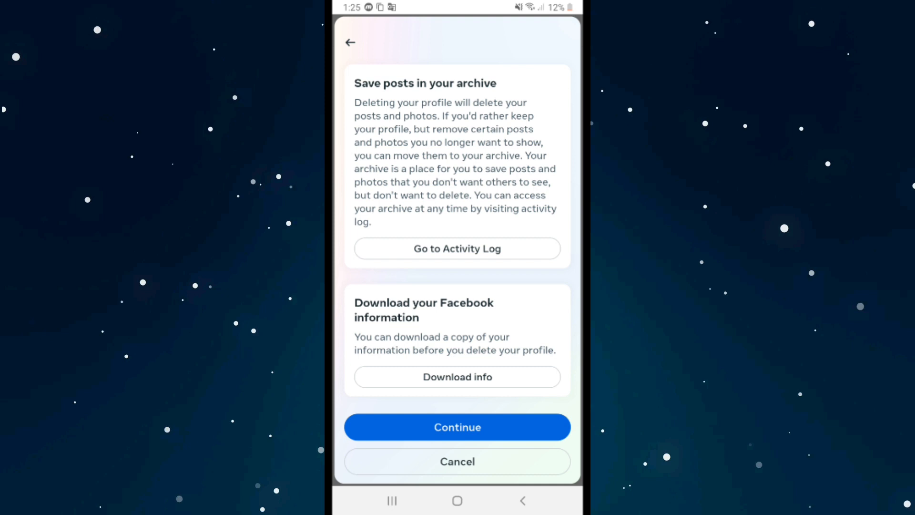
{"action": "left_click", "coordinate": [457, 427]}
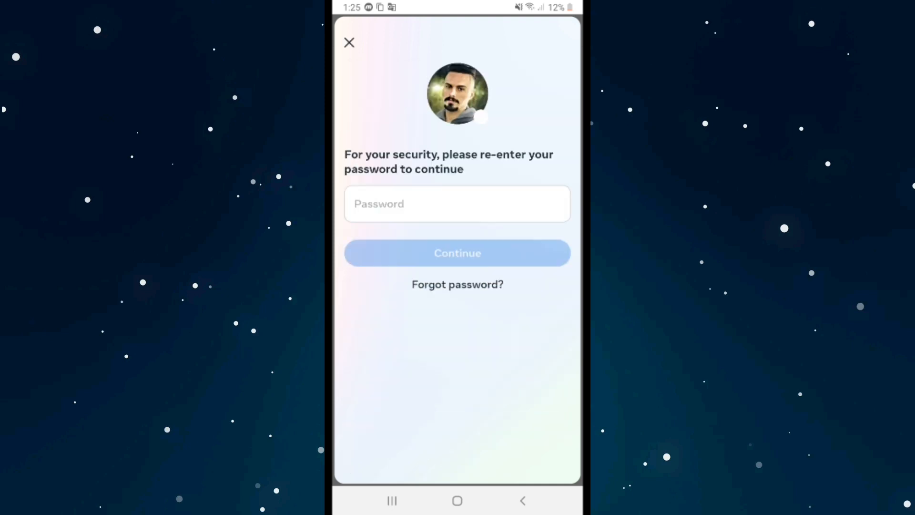
{"action": "left_click", "coordinate": [457, 204]}
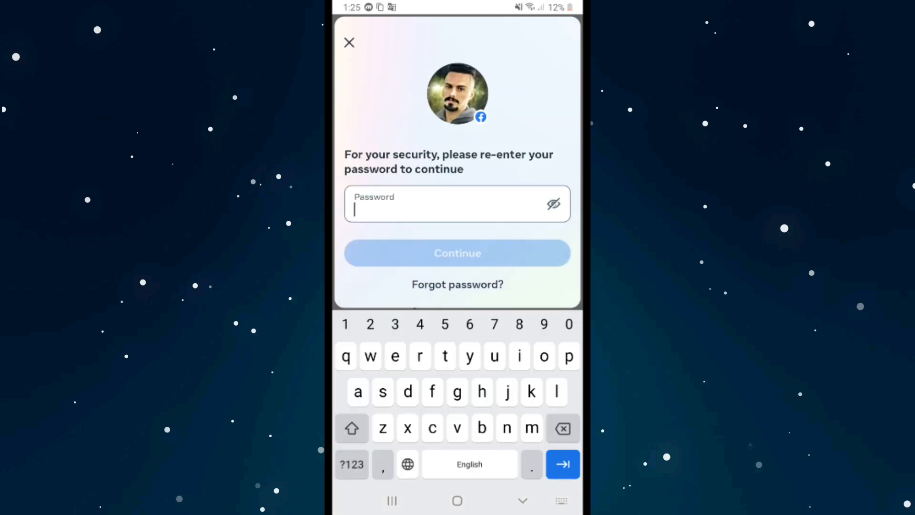